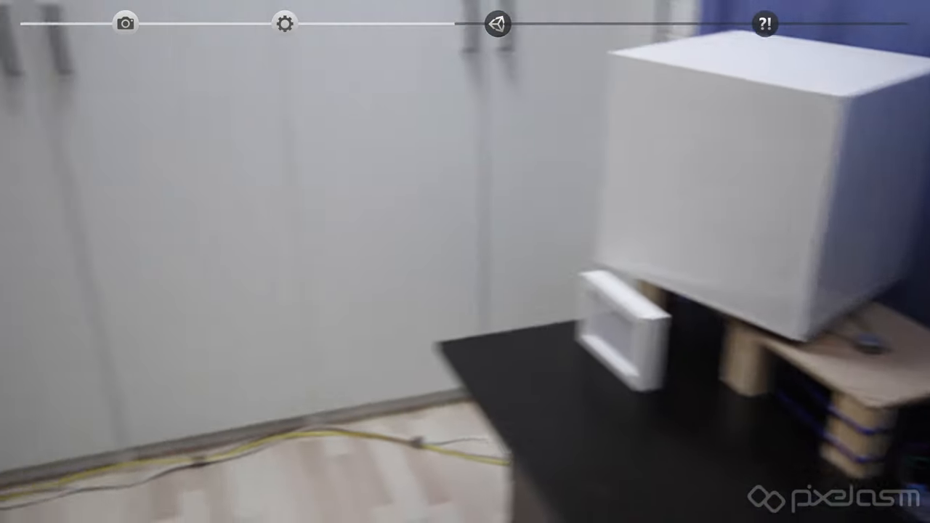
Zoom the Scene view out until the whole cube frame with the tree world is visible
click(496, 24)
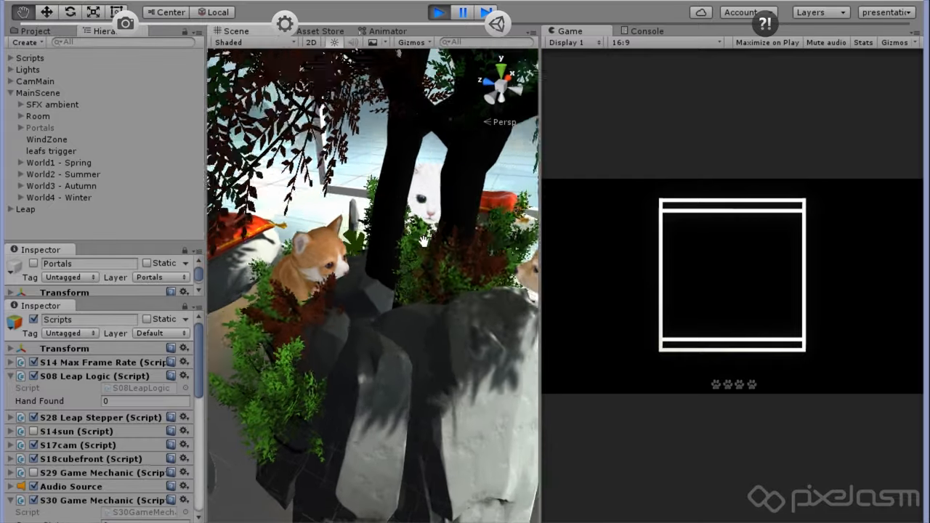
drag(407, 244, 407, 243)
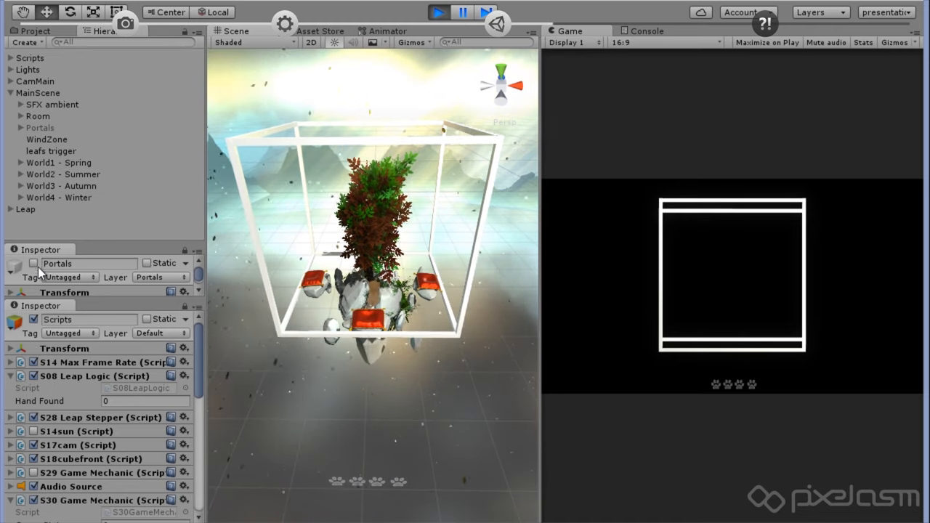
Enable the Portals object and switch to a different editor layout
click(33, 263)
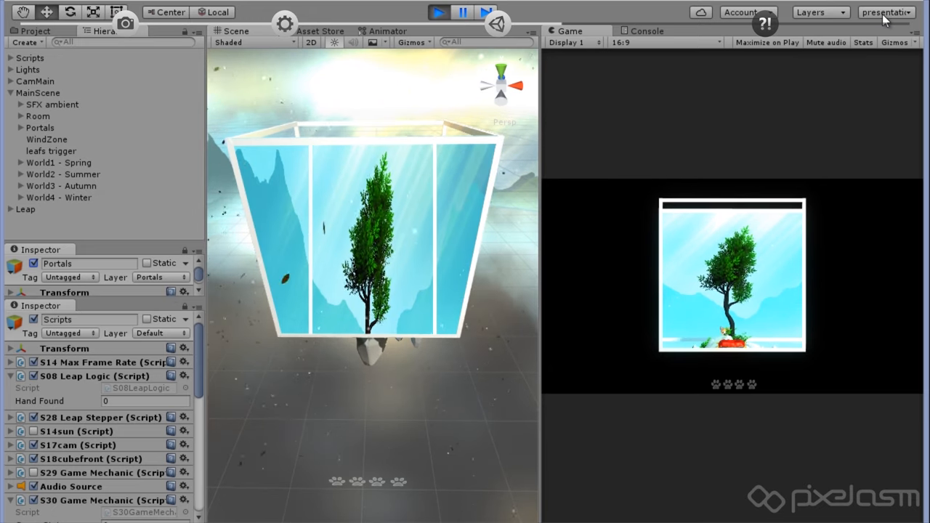
click(885, 13)
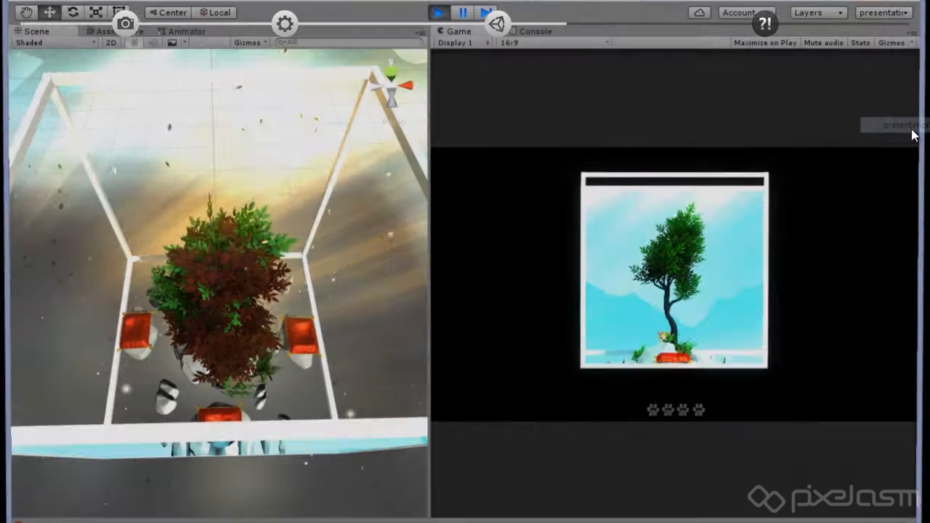